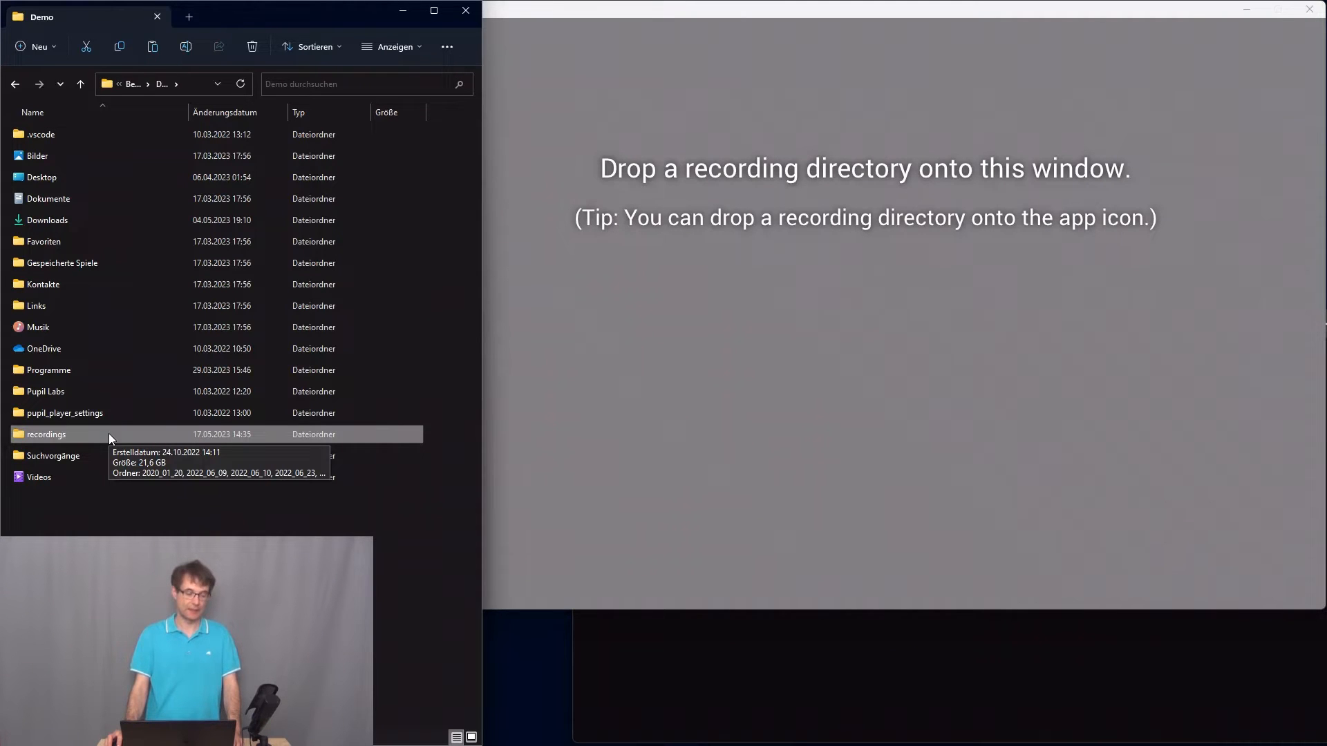
mouse_move(95, 441)
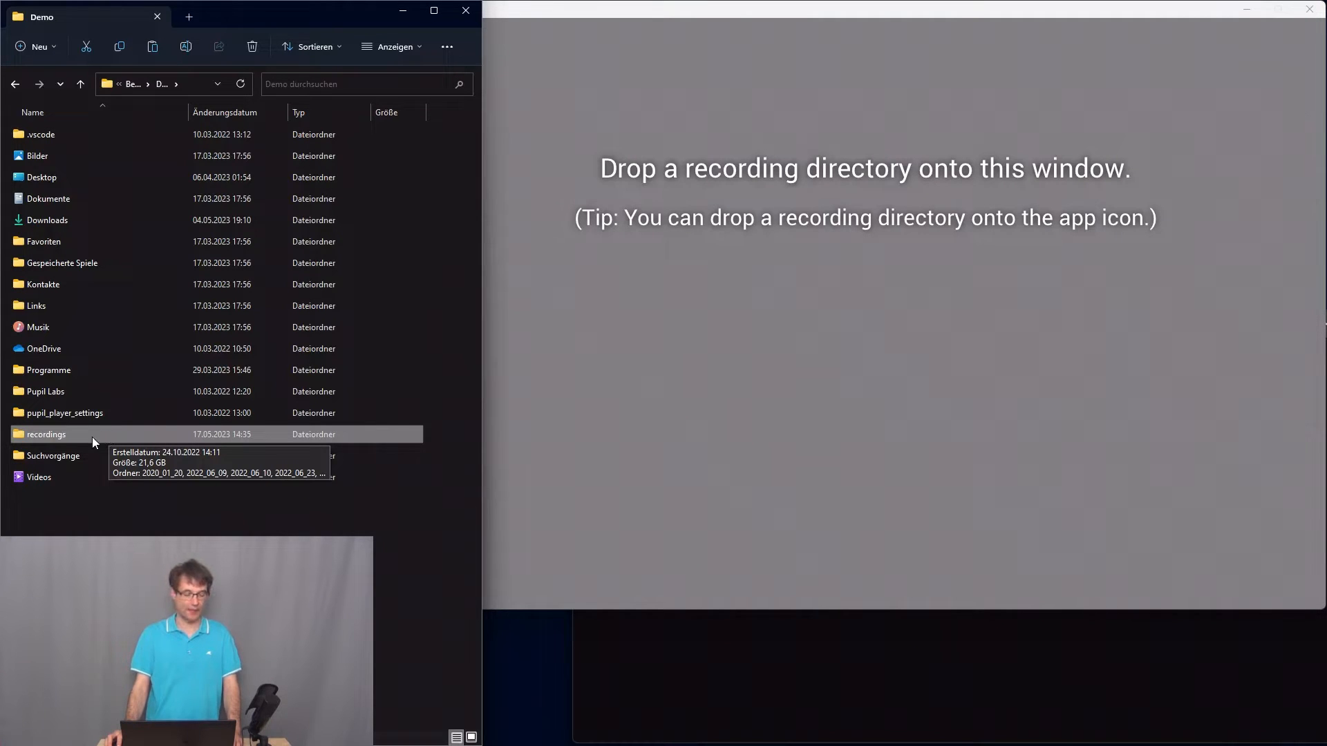
mouse_move(83, 442)
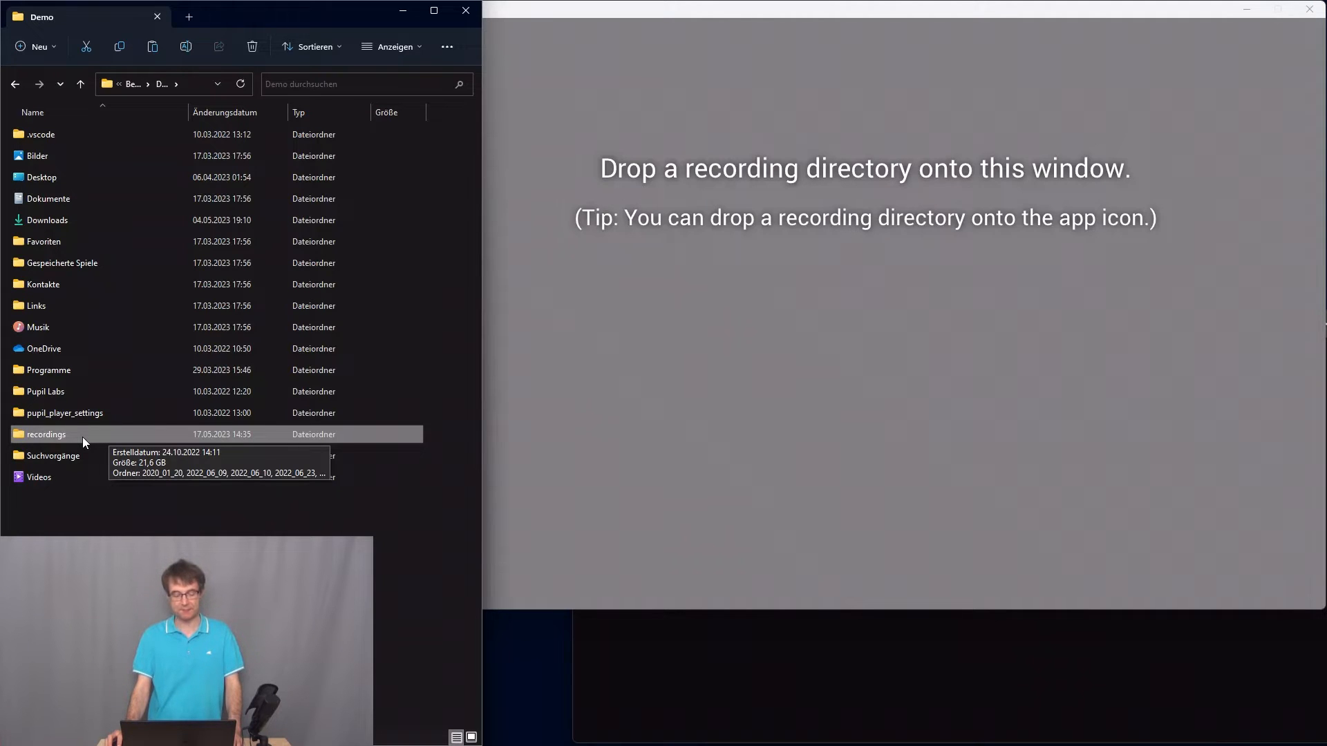
Navigate into recordings and the 2022_07_21 folder listing subfolders 000, 001 and 002
double_click(46, 434)
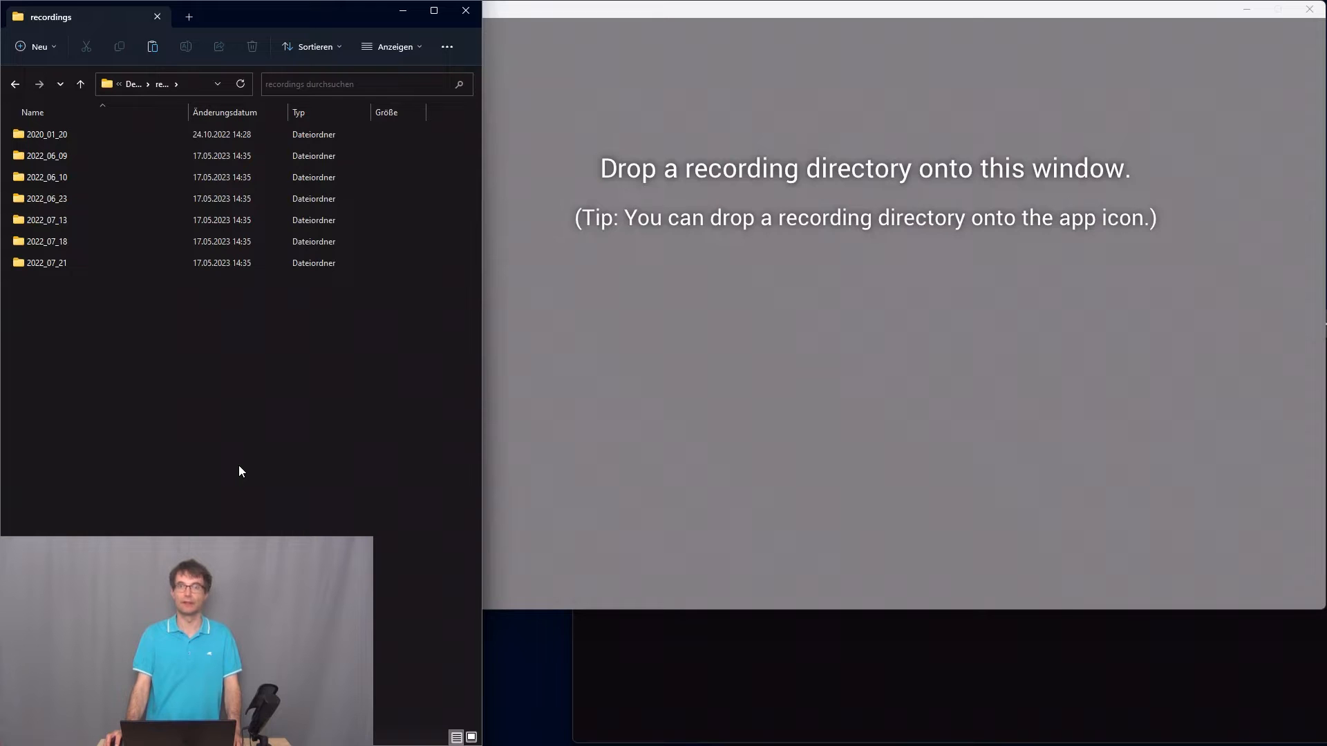
mouse_move(57, 340)
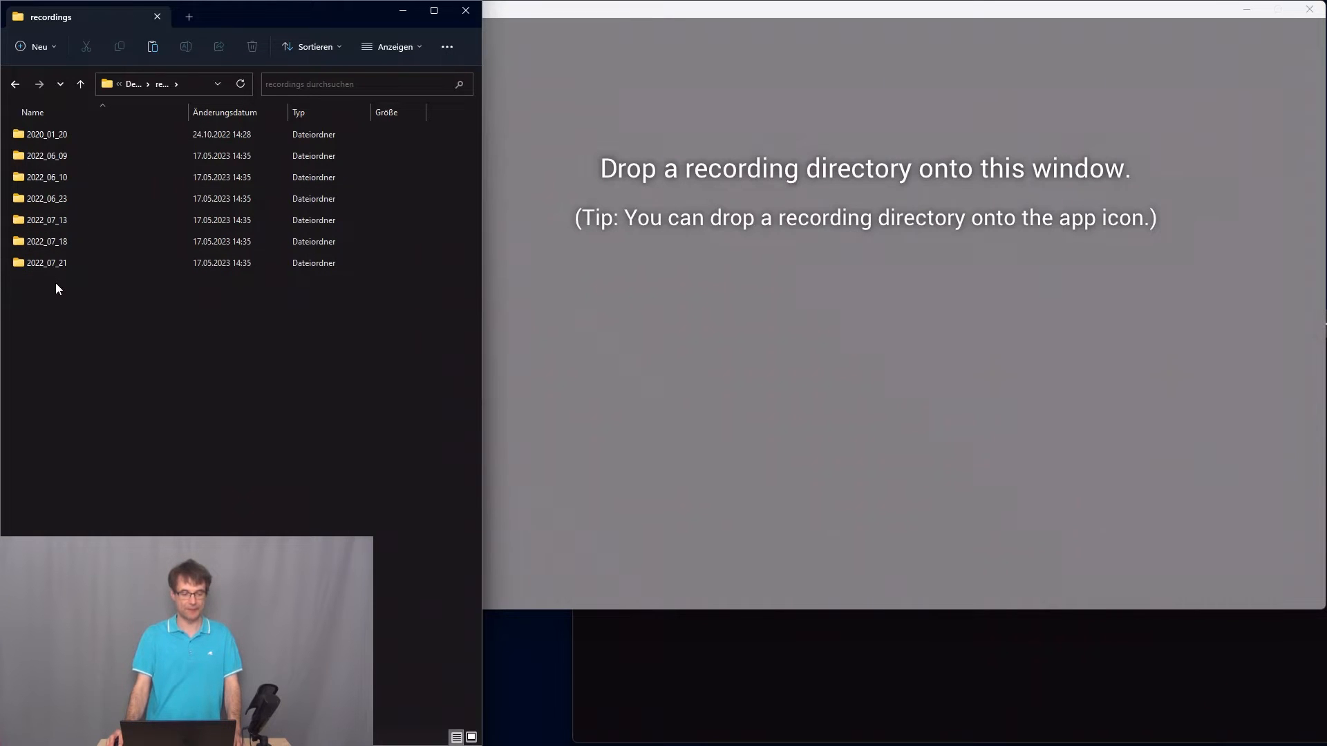
click(46, 262)
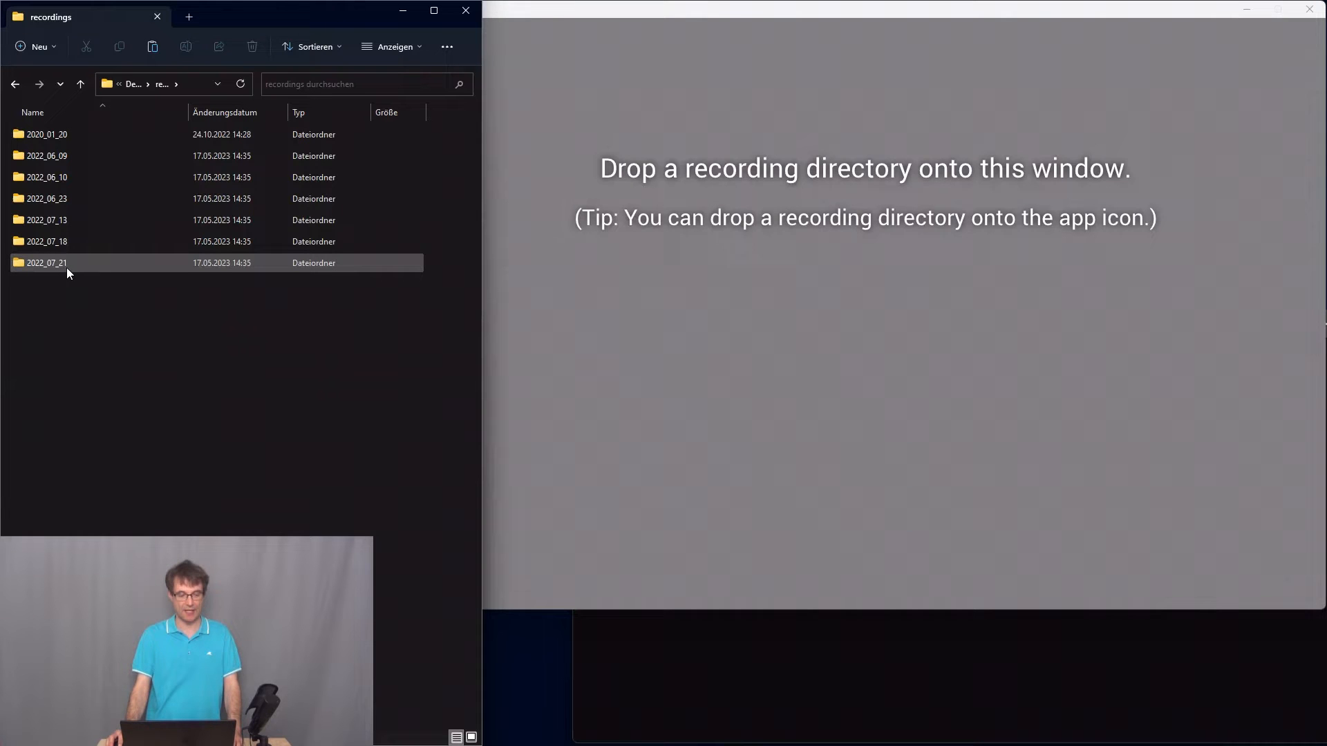
mouse_move(68, 270)
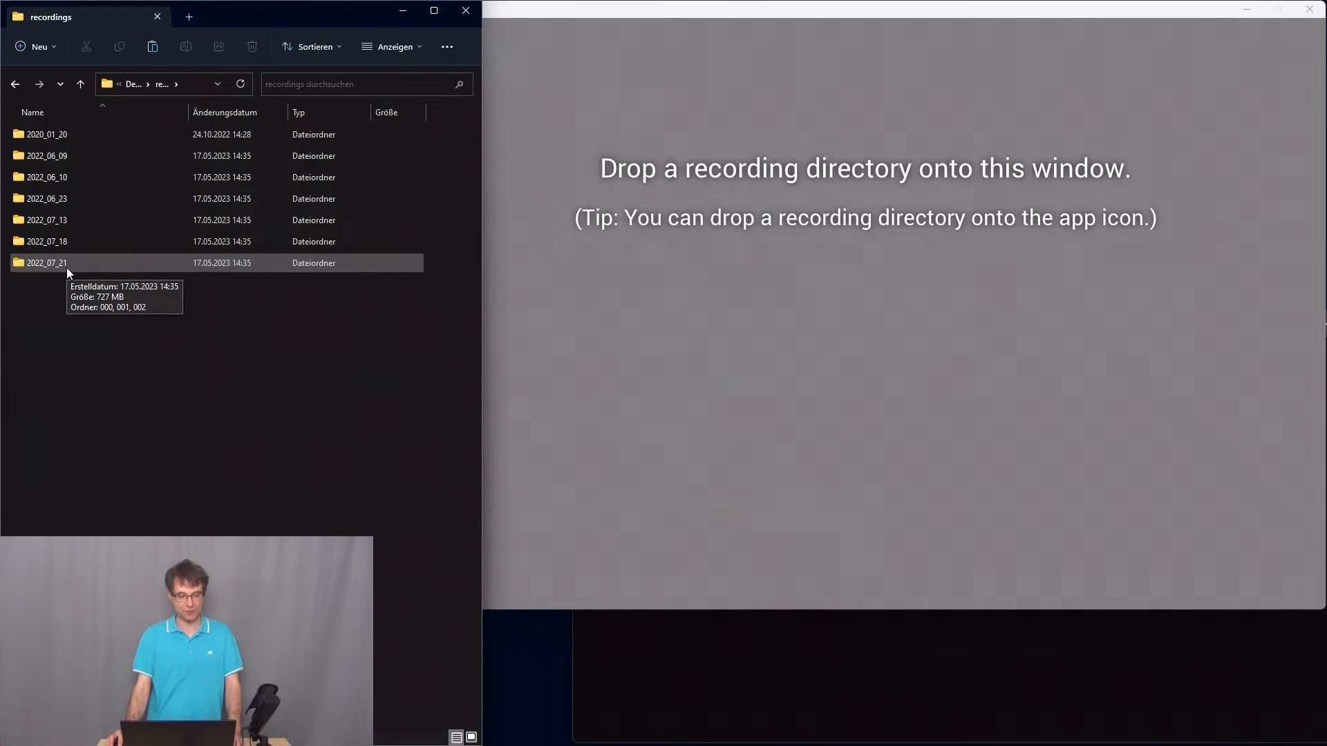
double_click(38, 263)
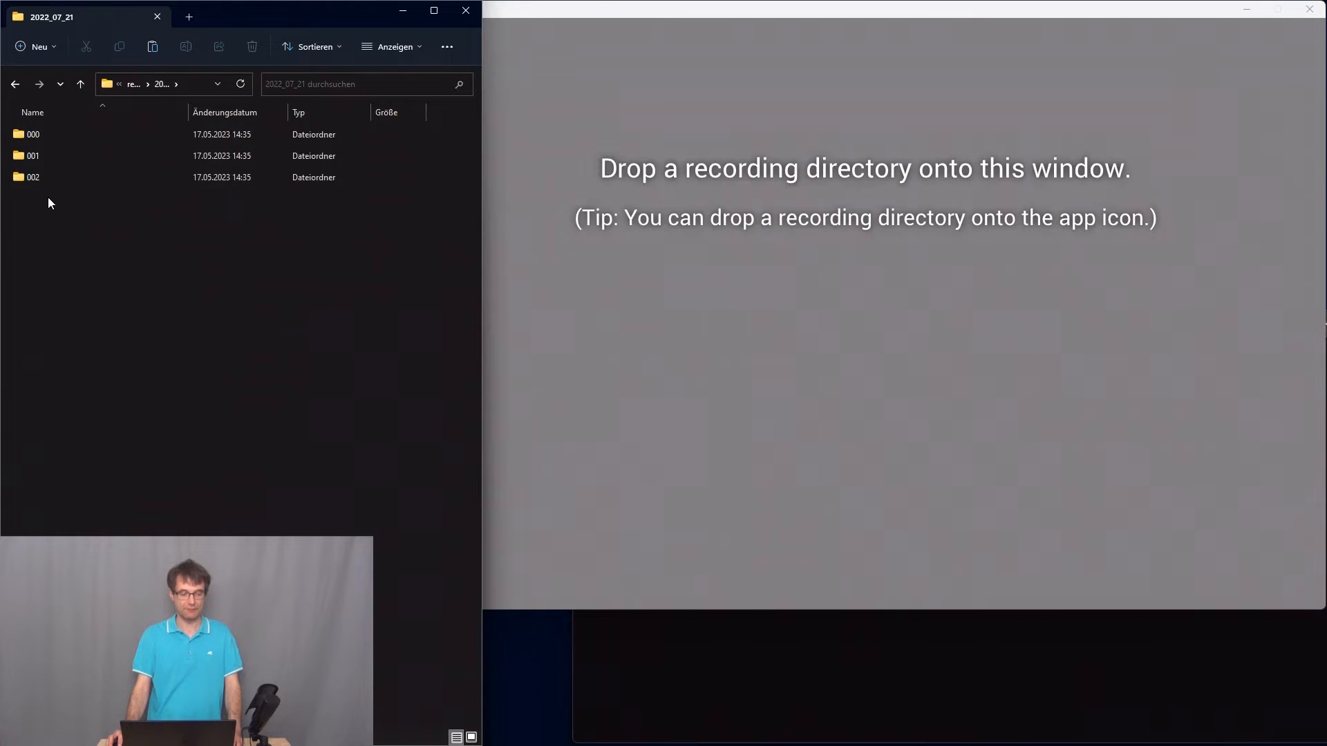
mouse_move(90, 349)
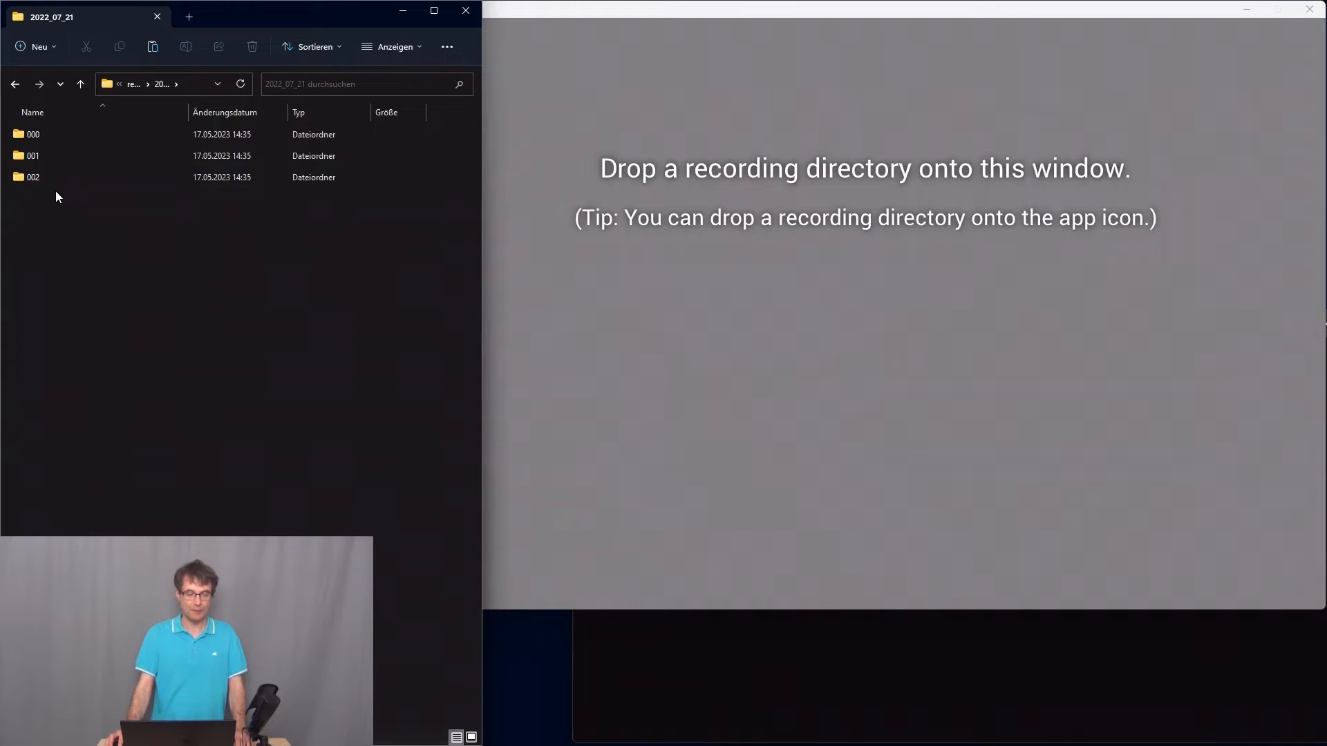
mouse_move(29, 141)
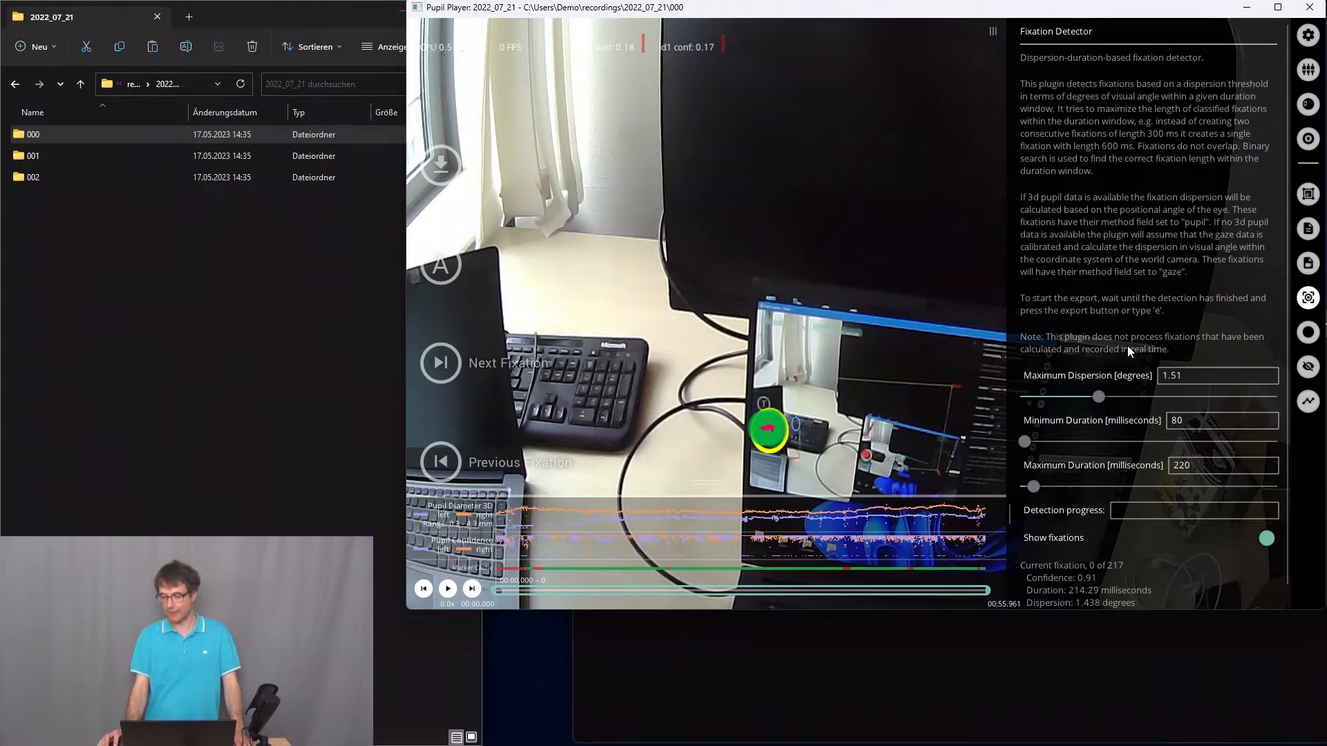
mouse_move(1308, 69)
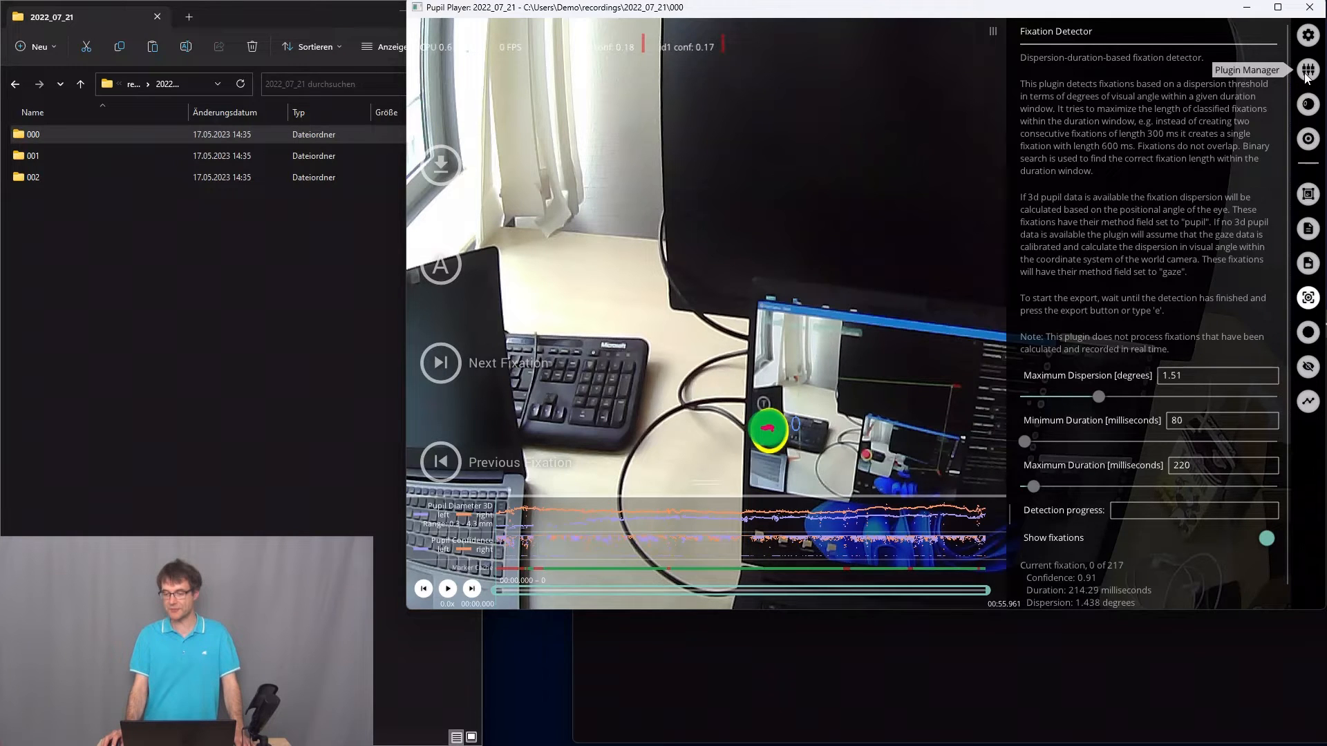
click(1308, 69)
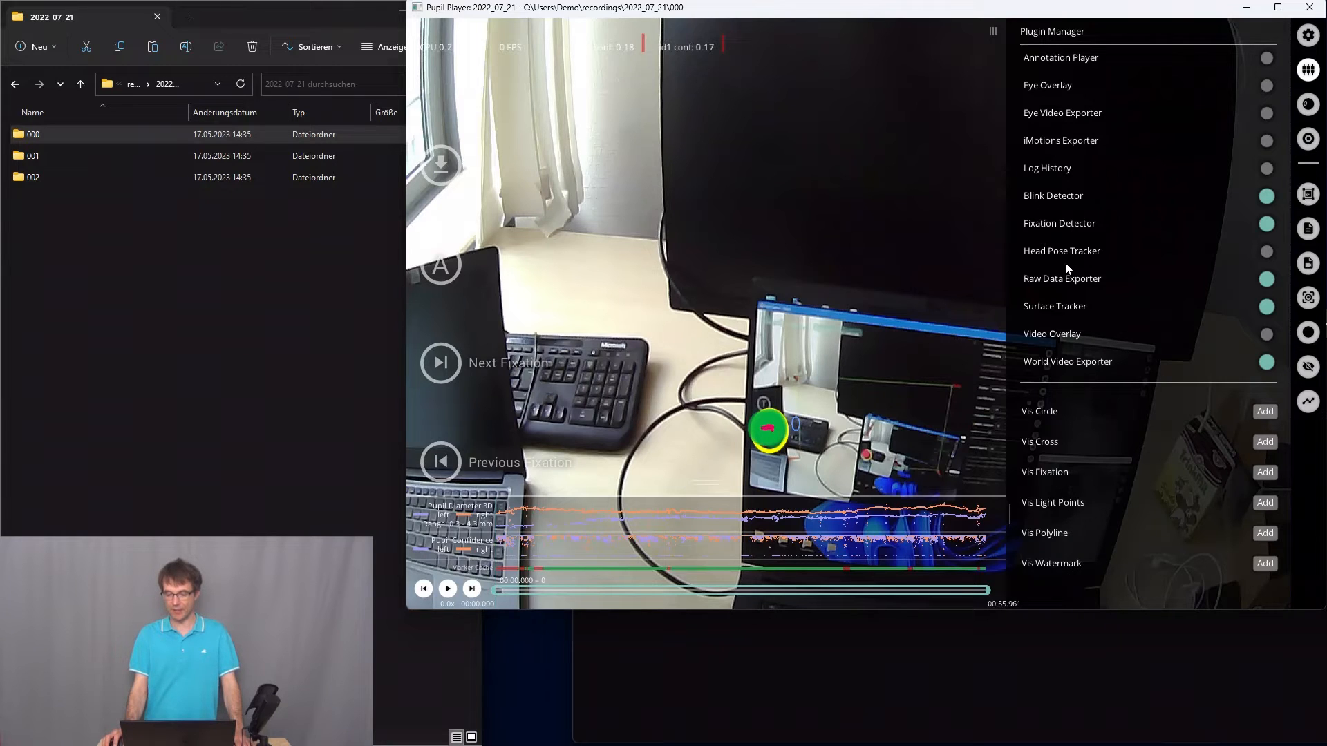
mouse_move(1097, 316)
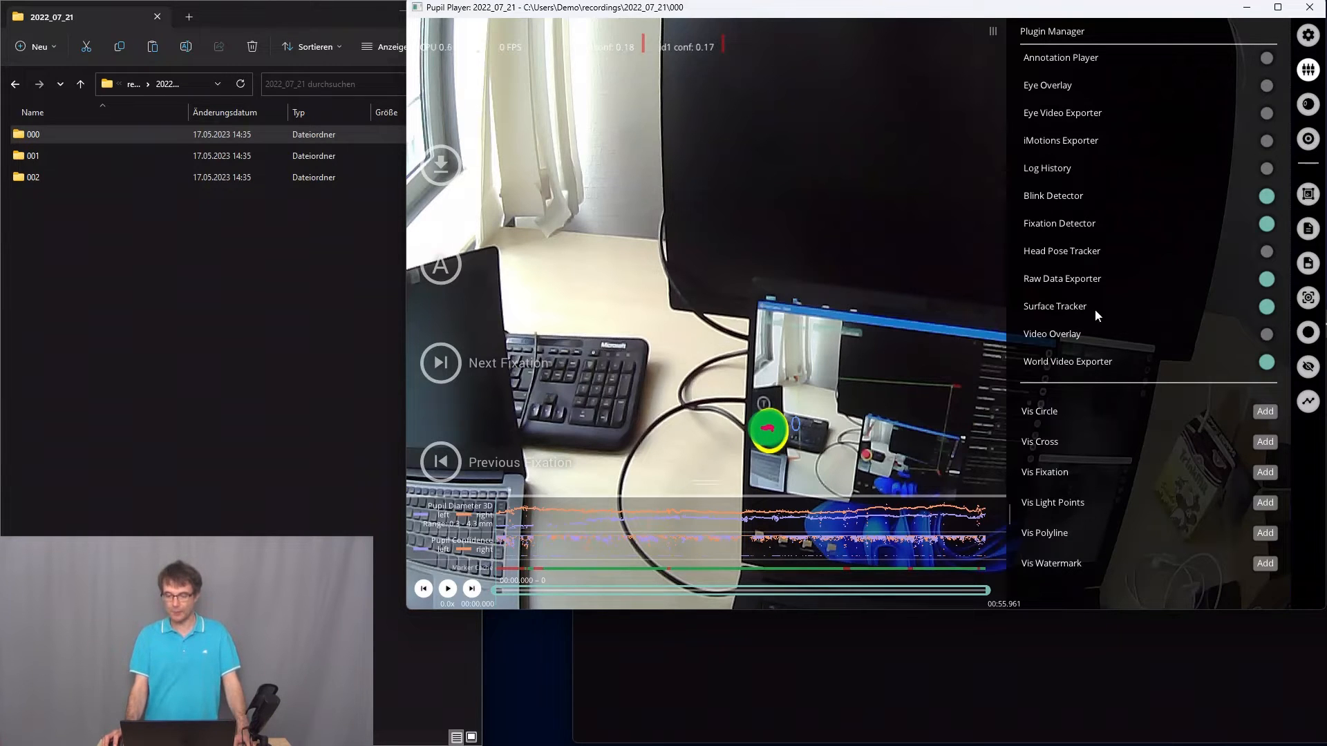
mouse_move(1308, 298)
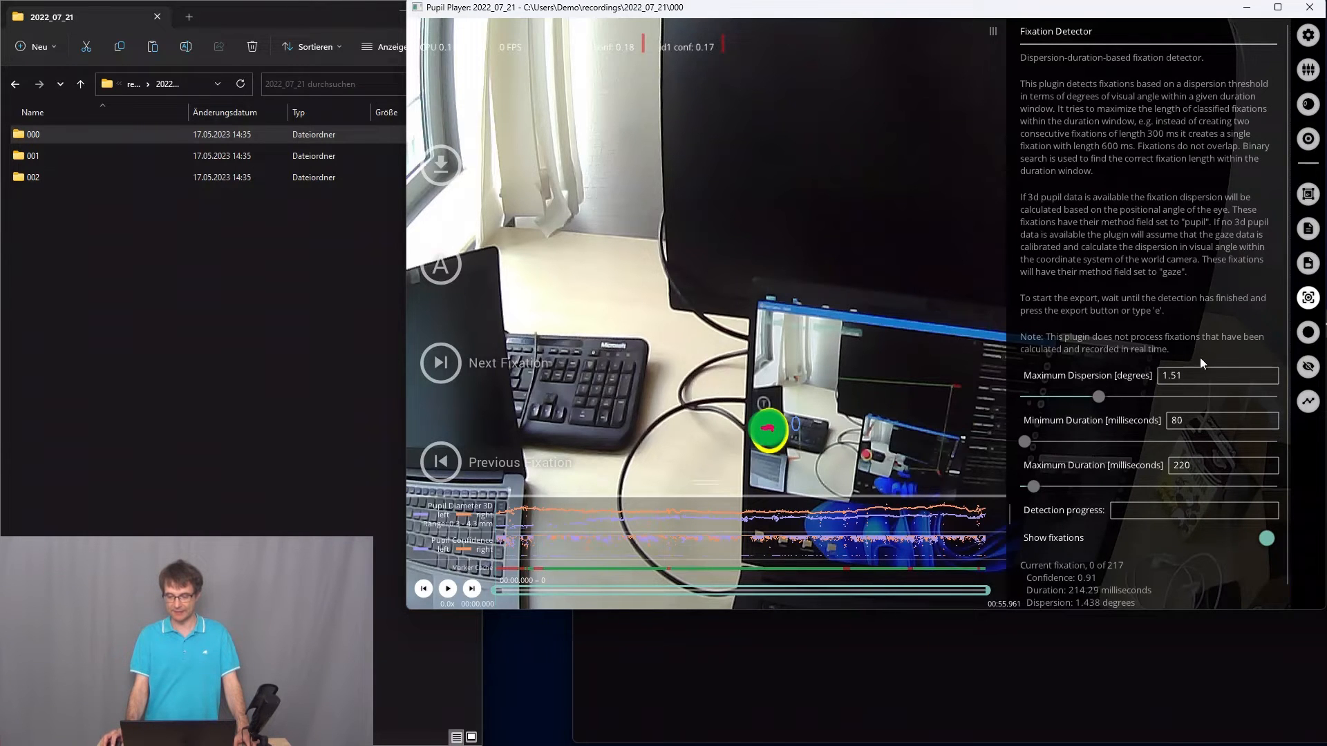
mouse_move(1190, 431)
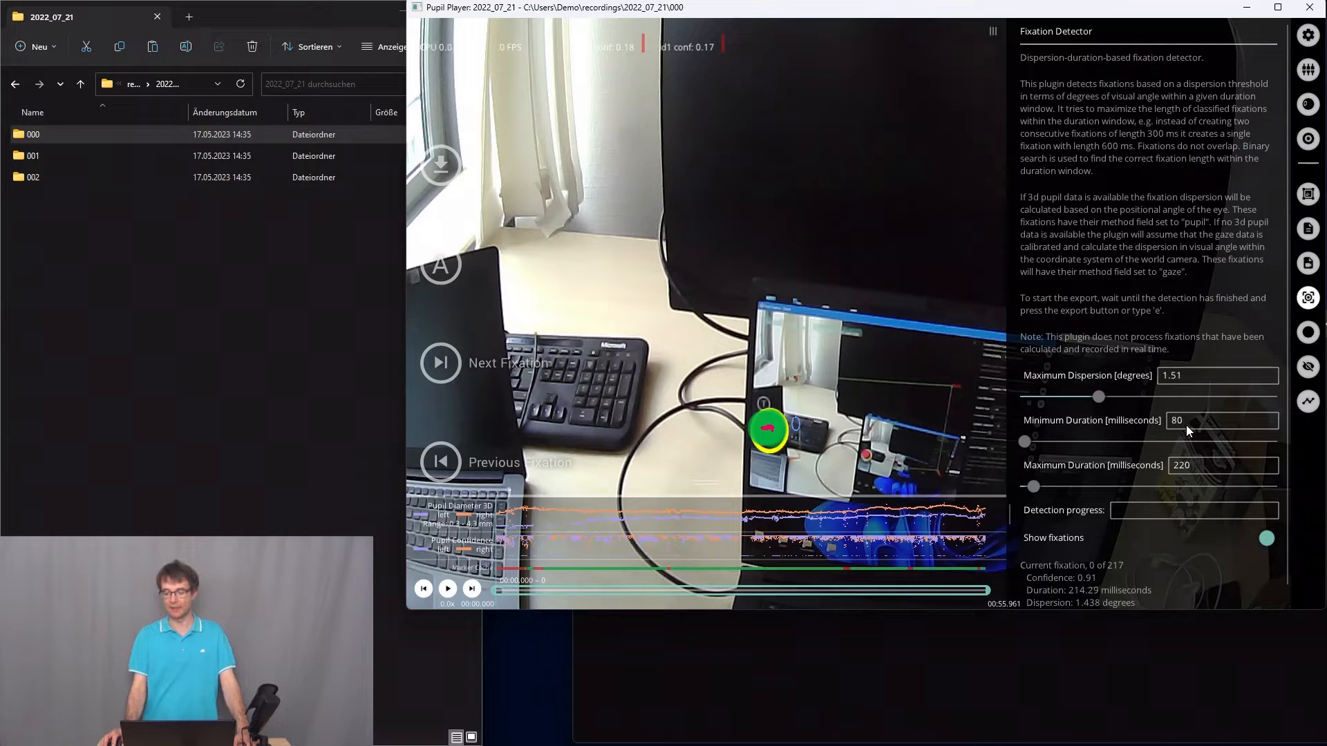
Set the Fixation Detector minimum duration to 150 ms
click(1222, 420)
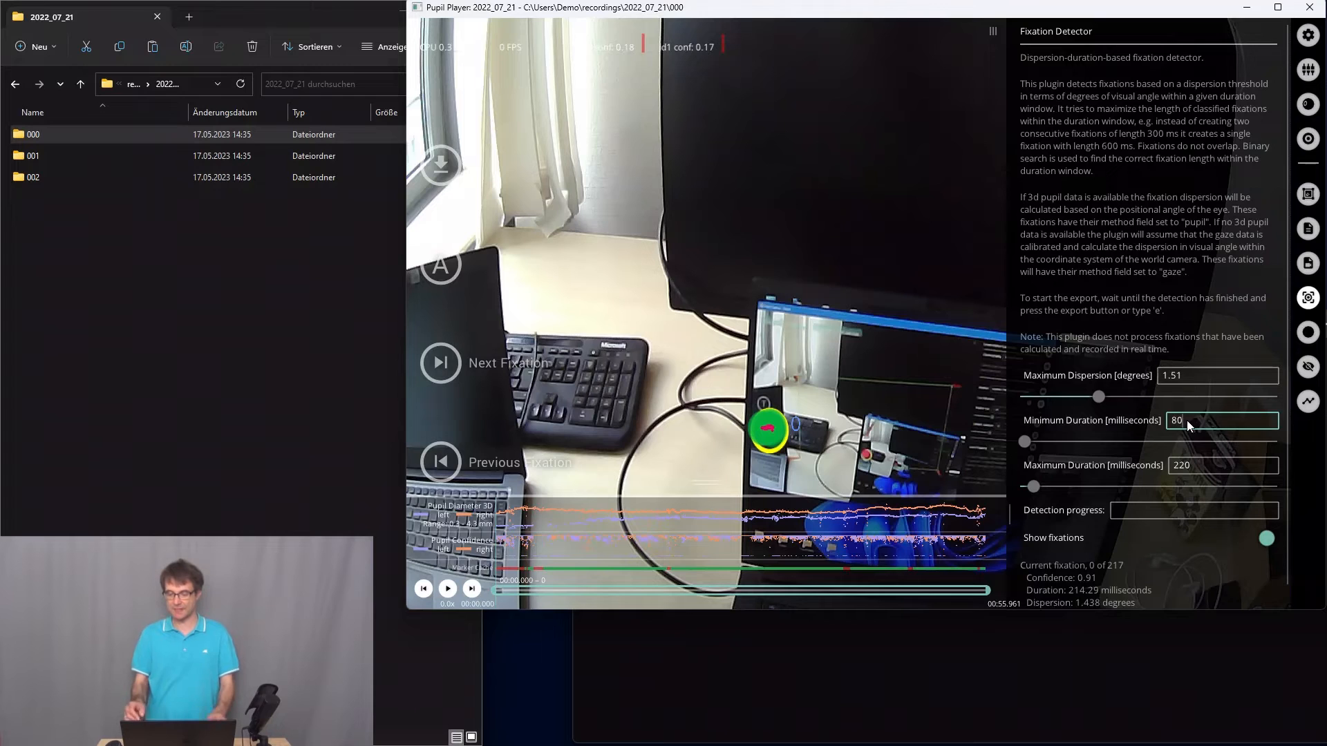
text(1)
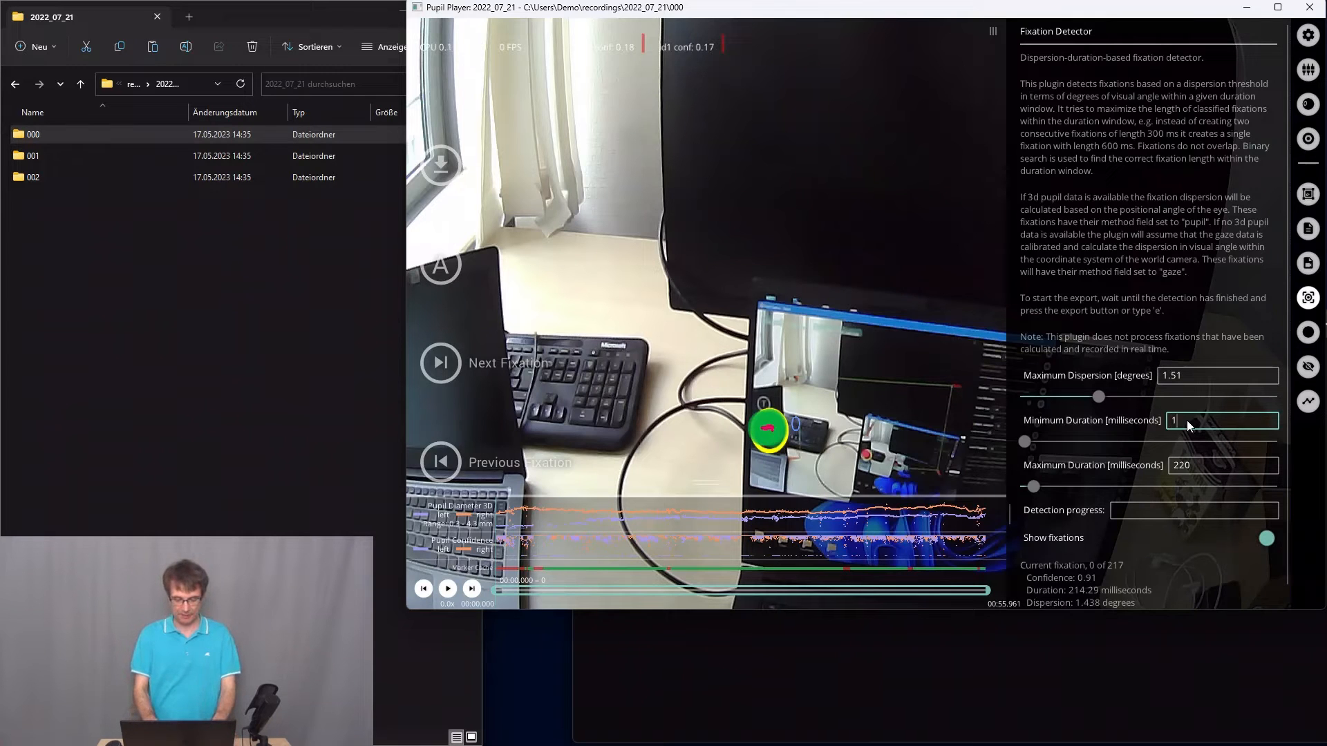
text(150)
click(1223, 465)
text(250)
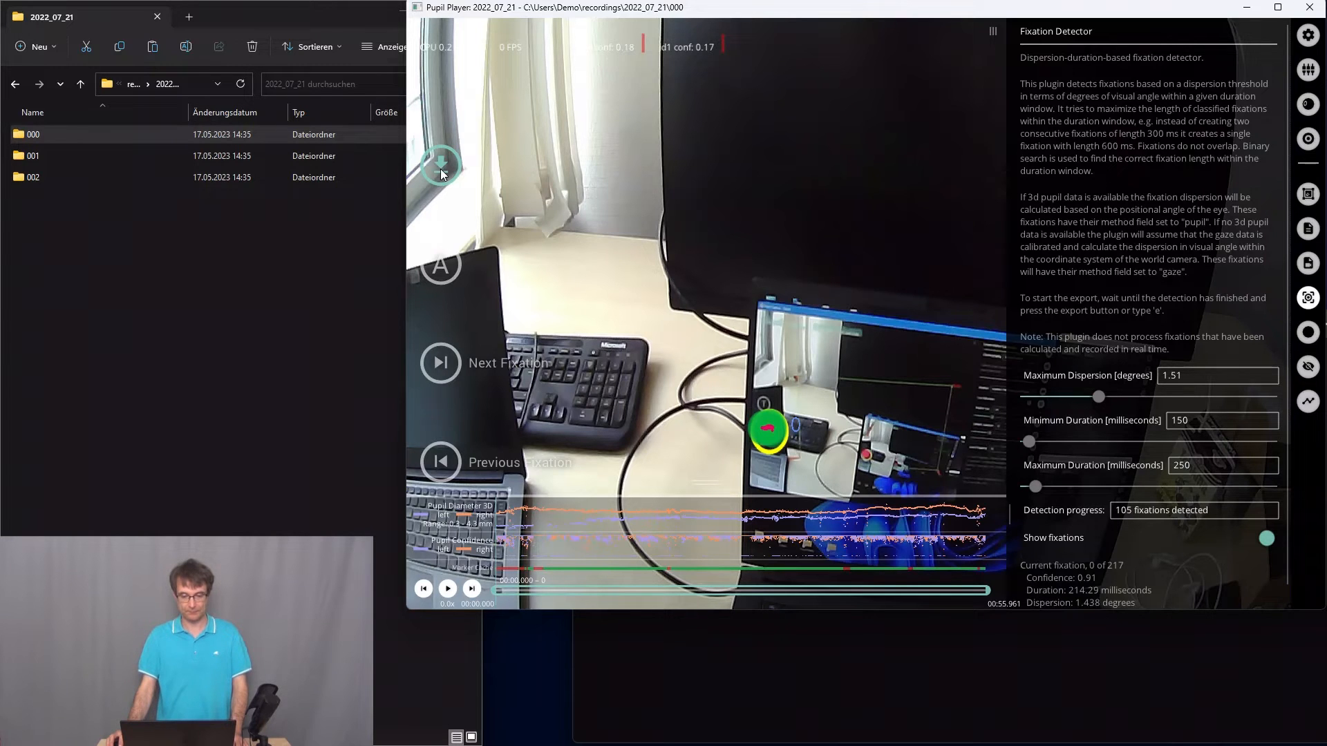
Export the recording data with detected fixations into exports folder 000
click(441, 164)
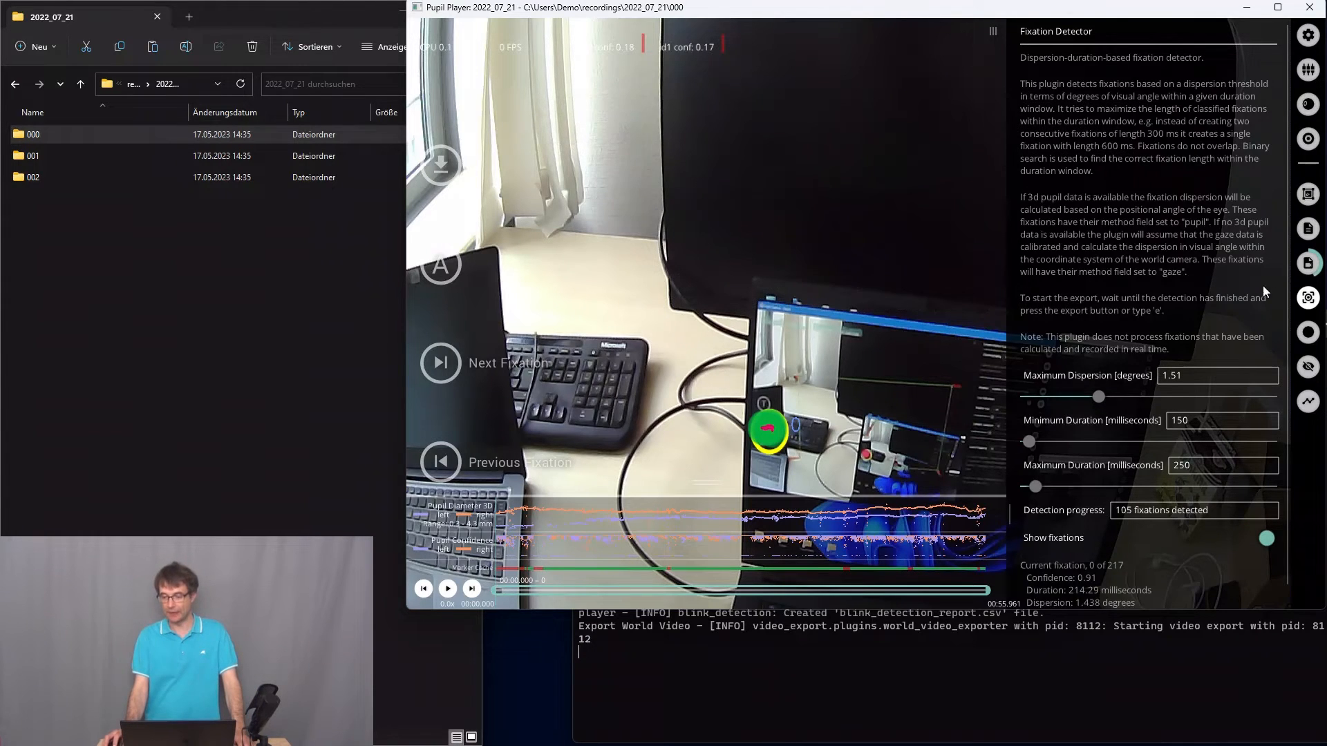
mouse_move(1309, 263)
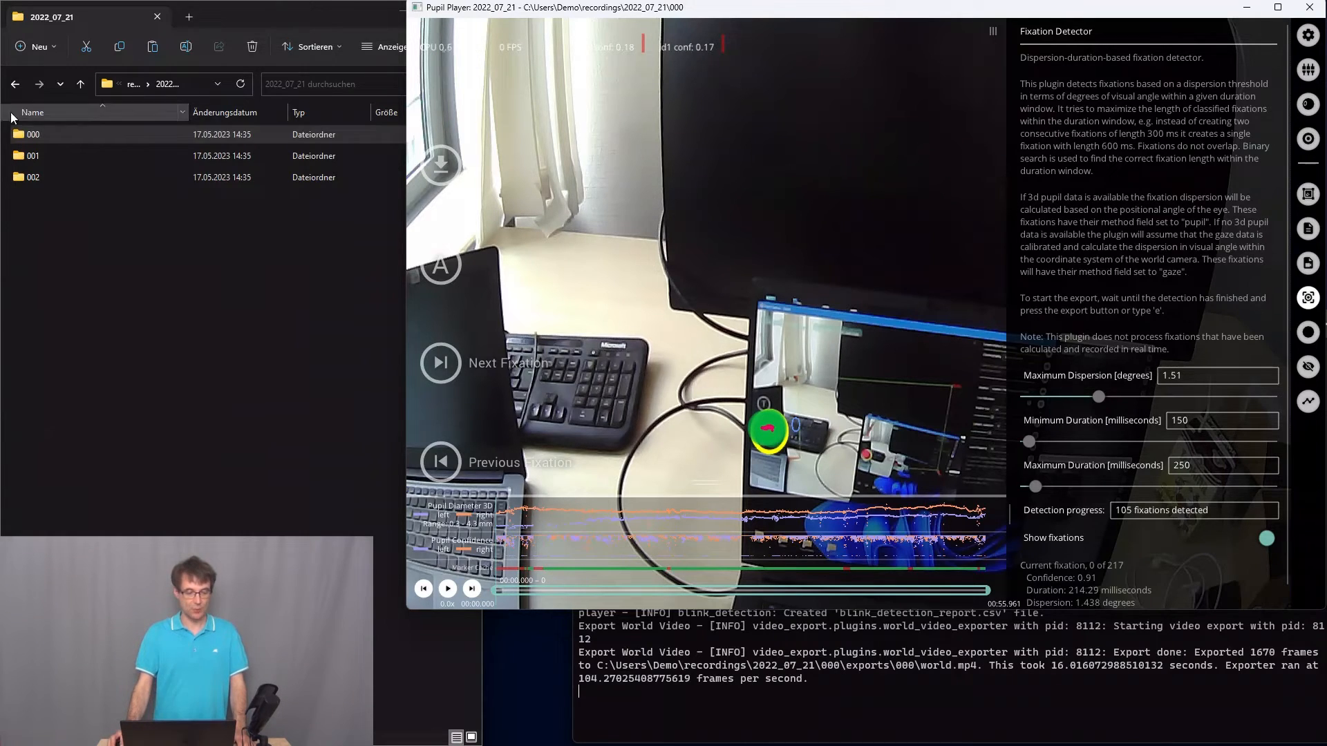
Navigate into recording 000 and its exports folder containing export 000
click(33, 134)
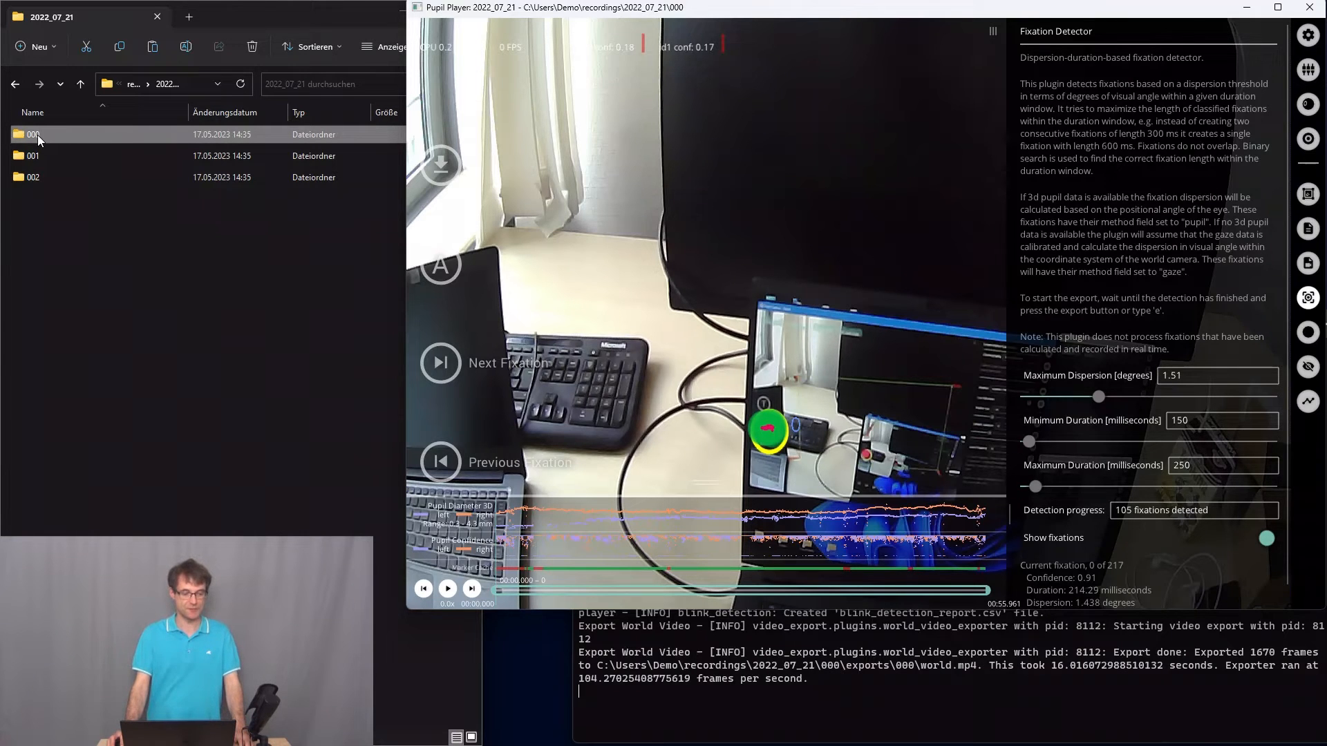
double_click(31, 134)
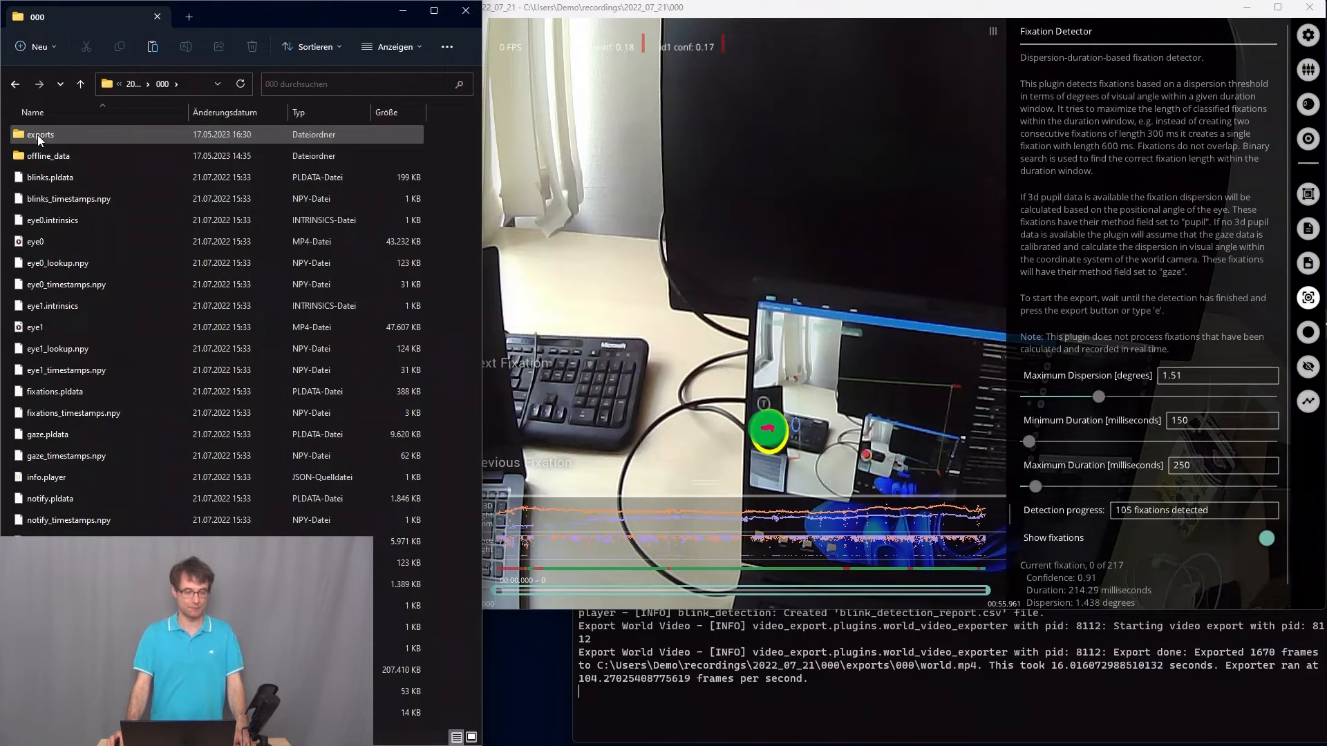
double_click(39, 134)
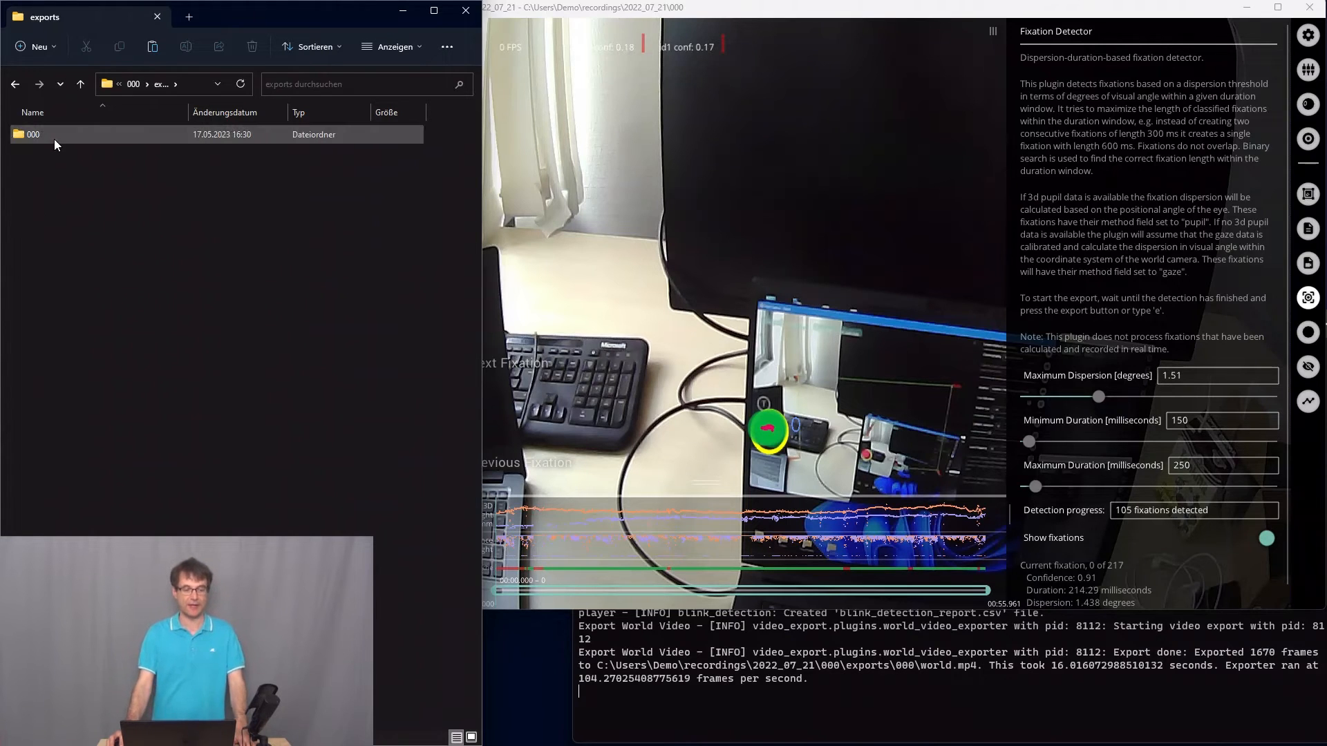
mouse_move(56, 142)
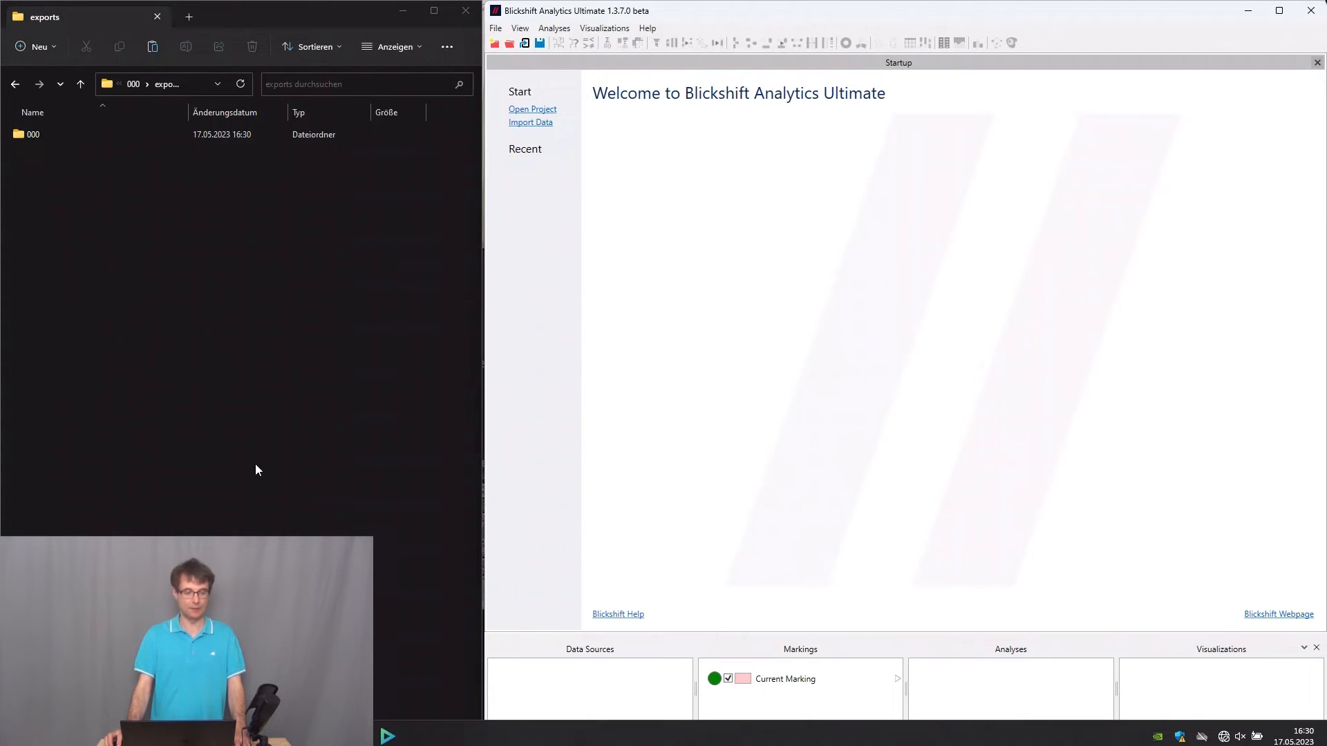
Import the export folder as Pupil Labs format with Immediate Import
click(31, 134)
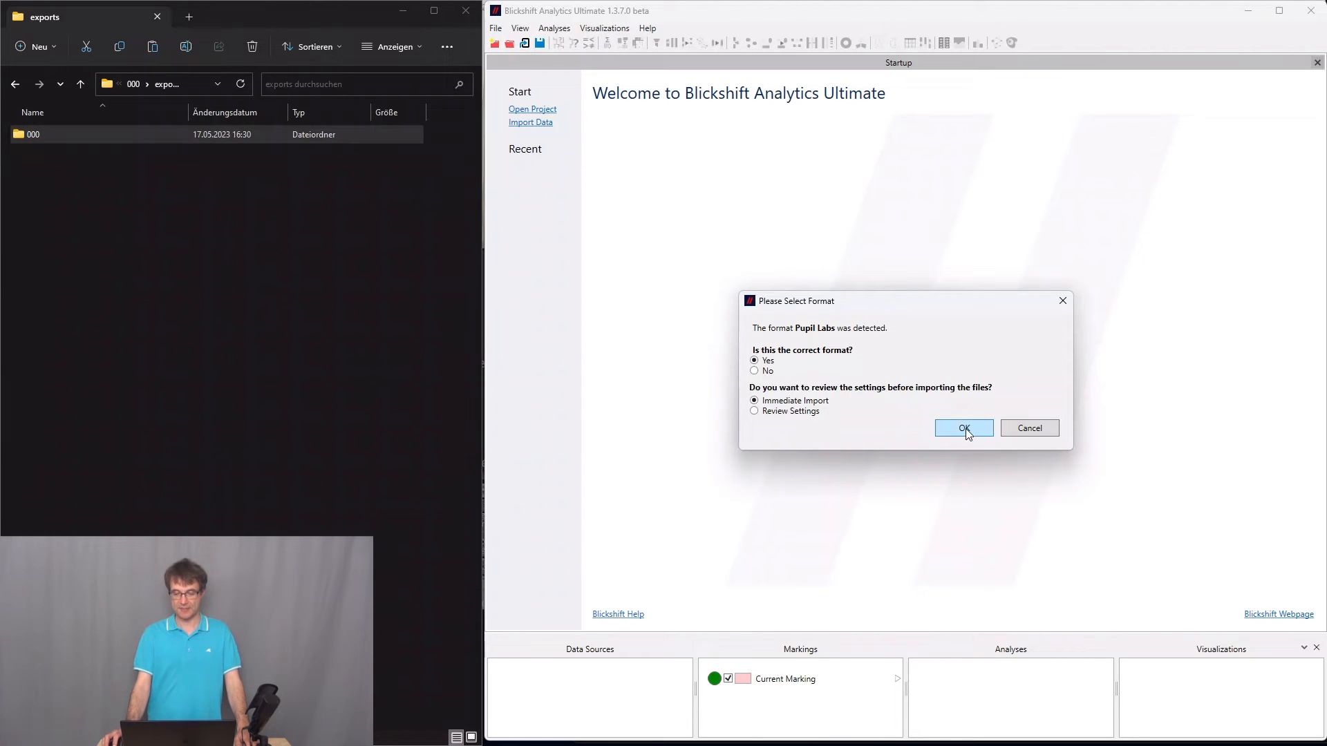
click(963, 428)
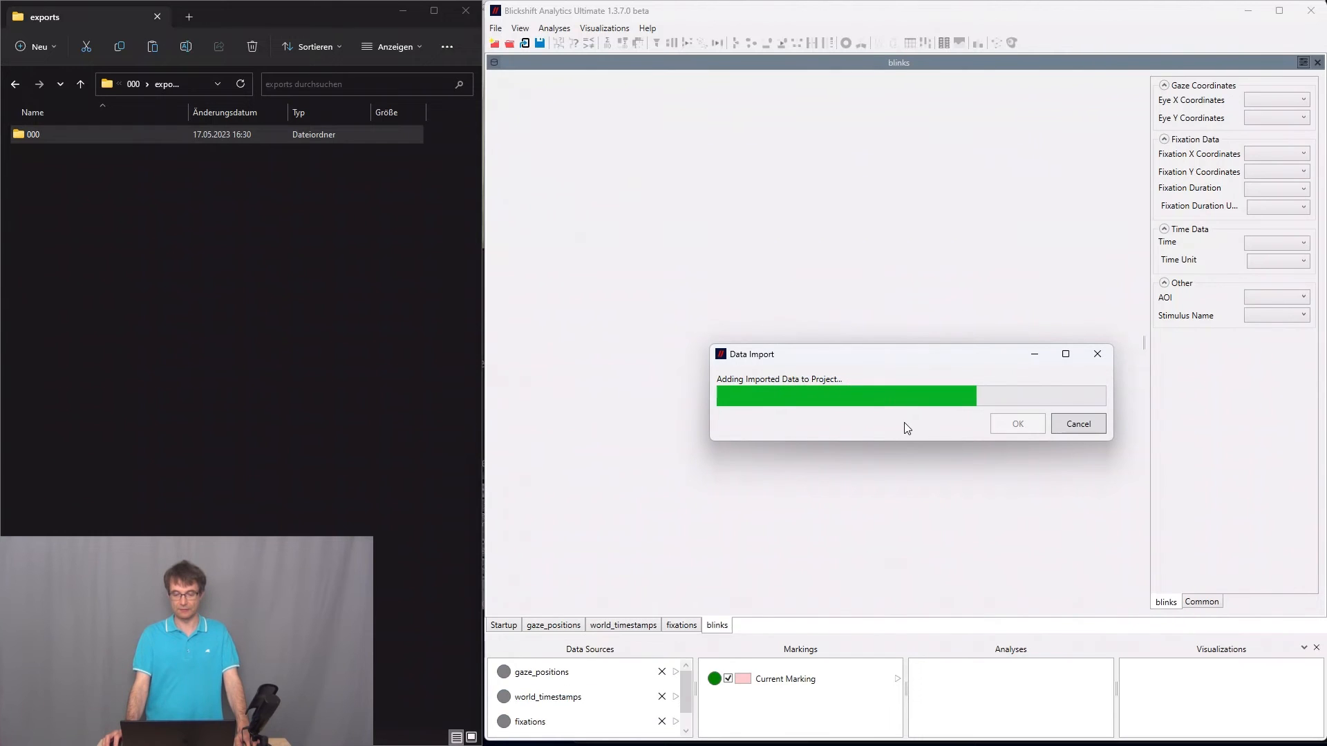
Confirm the finished import, yielding the Pupil Labs Transformations gaze_positions preview
click(1018, 424)
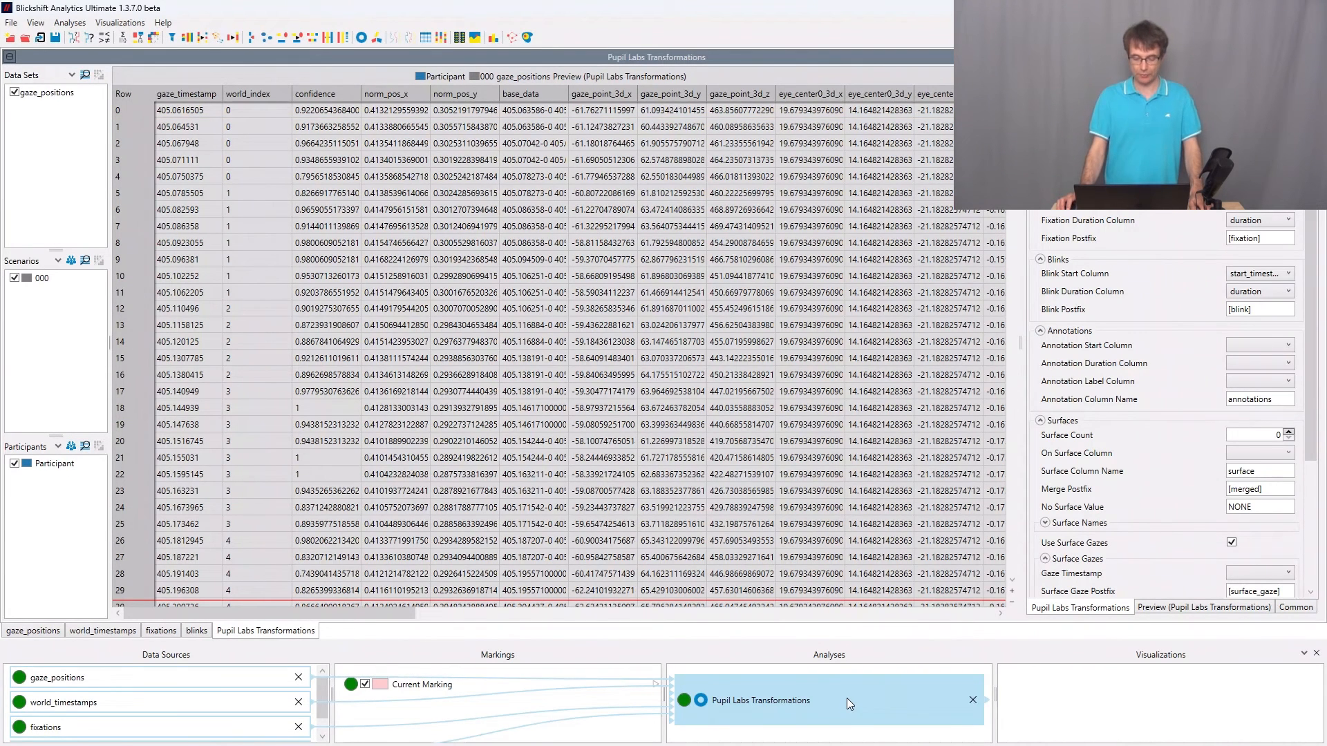
Add a Line Graph visualization of gaze data and a Film Strip beside it
right_click(849, 700)
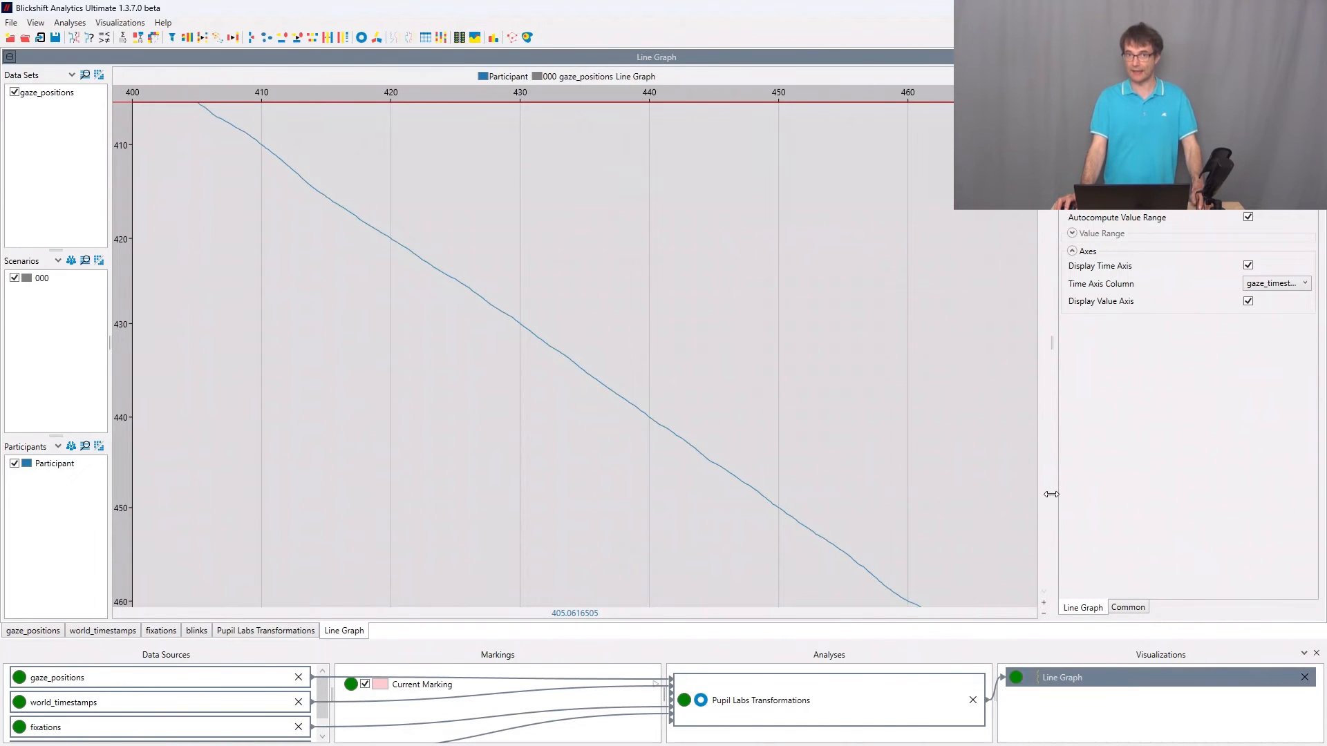
click(1061, 677)
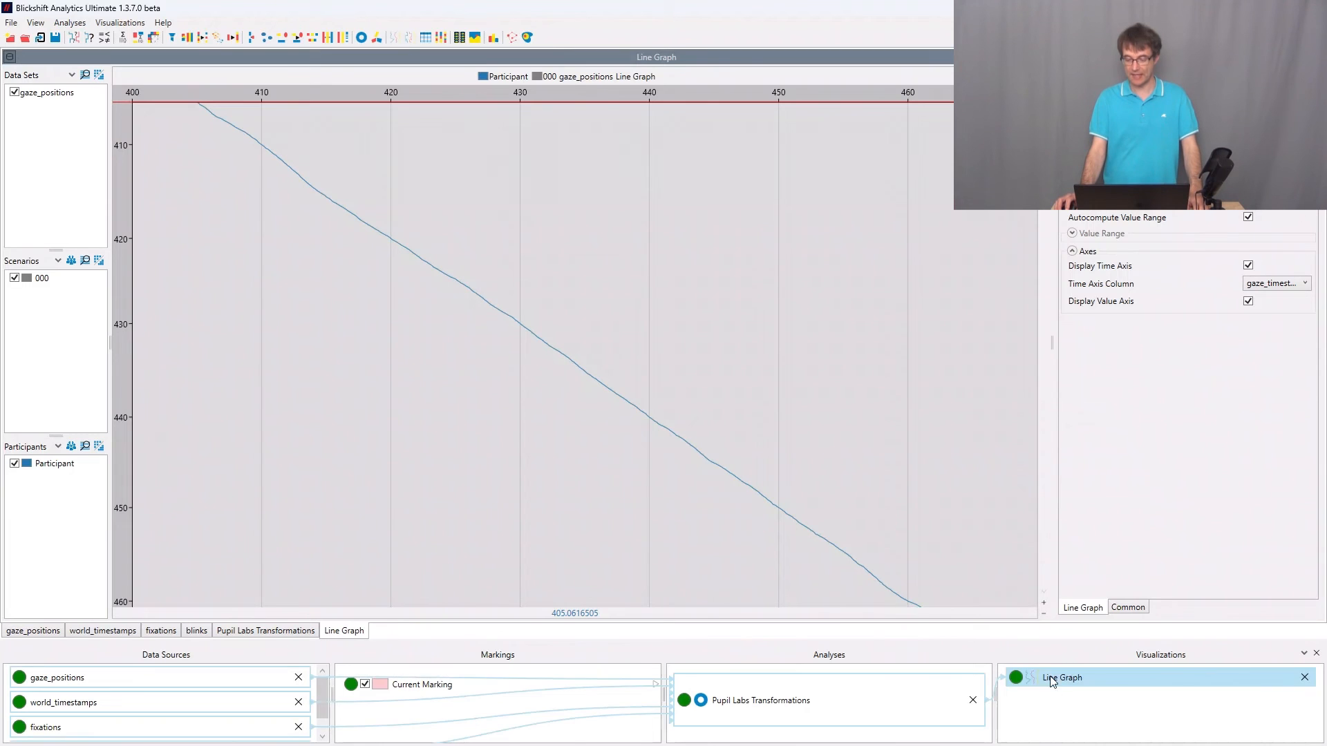
right_click(1062, 678)
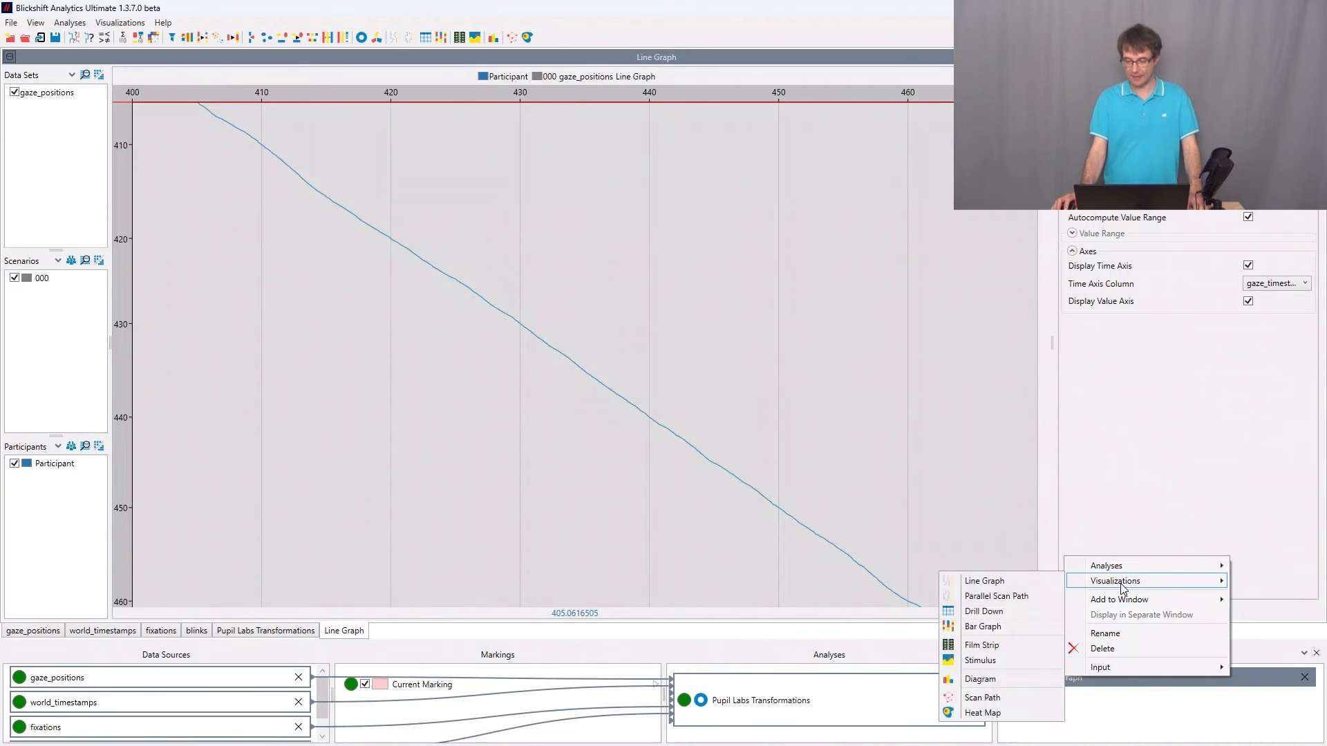
click(981, 645)
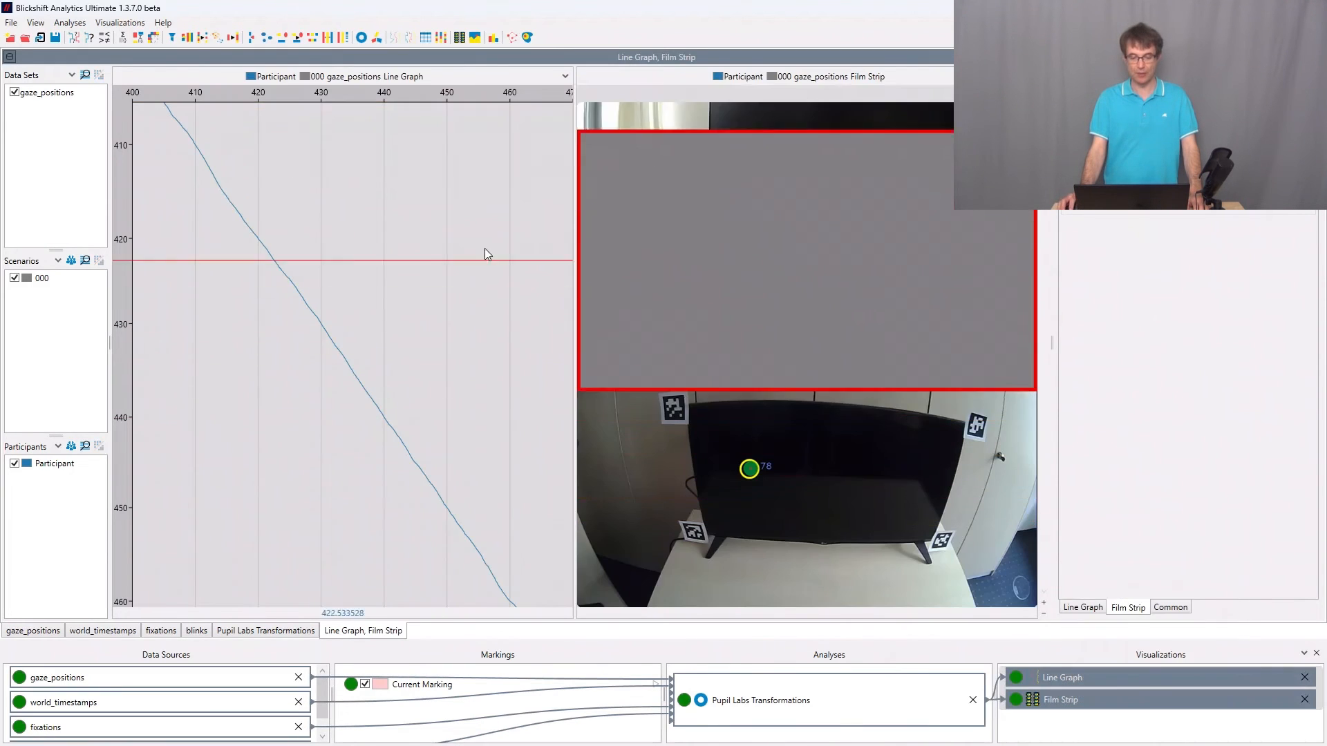